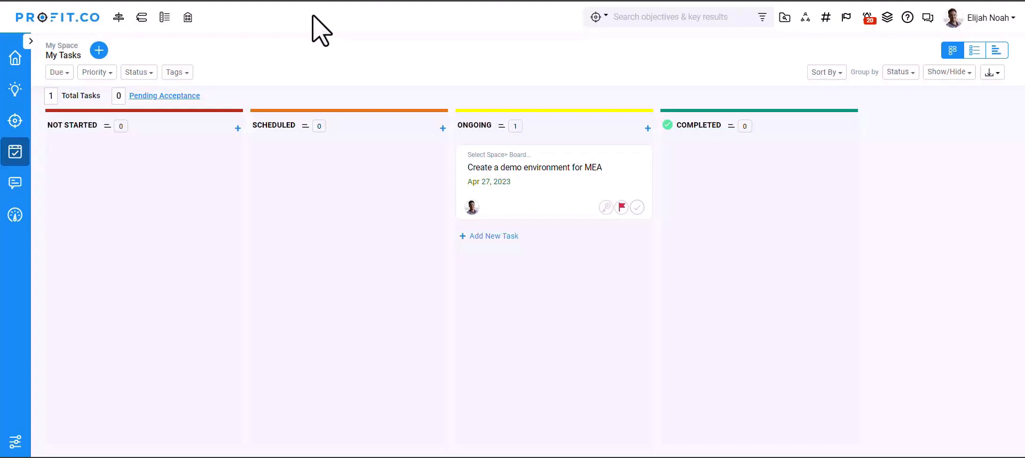
{"action": "mouse_move", "coordinate": [250, 54]}
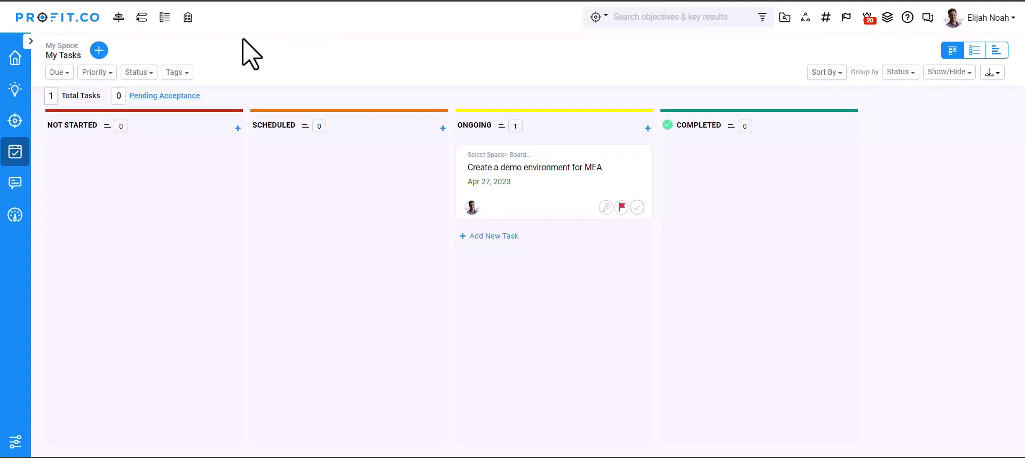
Add a Not Started task 'Mainitain demo environment weekly' and begin setting its Apr 30, 2023 due date
{"action": "left_click", "coordinate": [98, 50]}
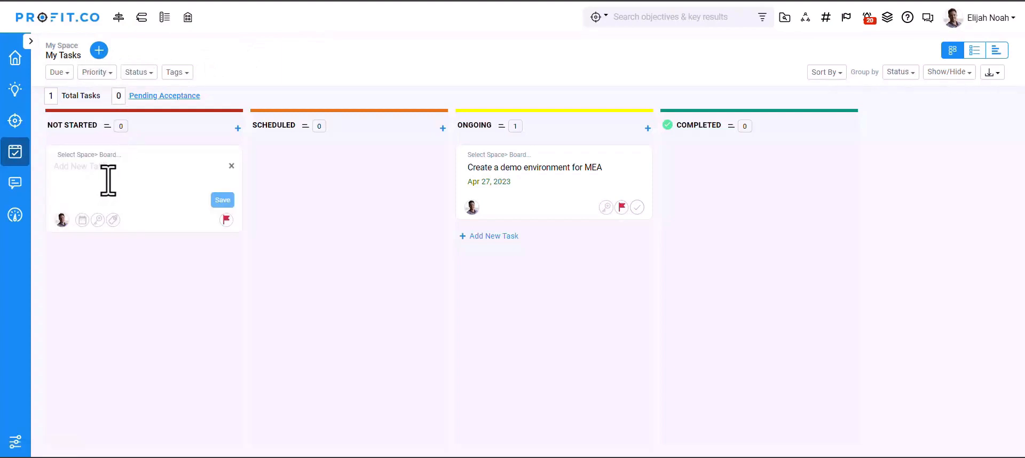
{"action": "type", "text": "Mainitain demo environment weekly"}
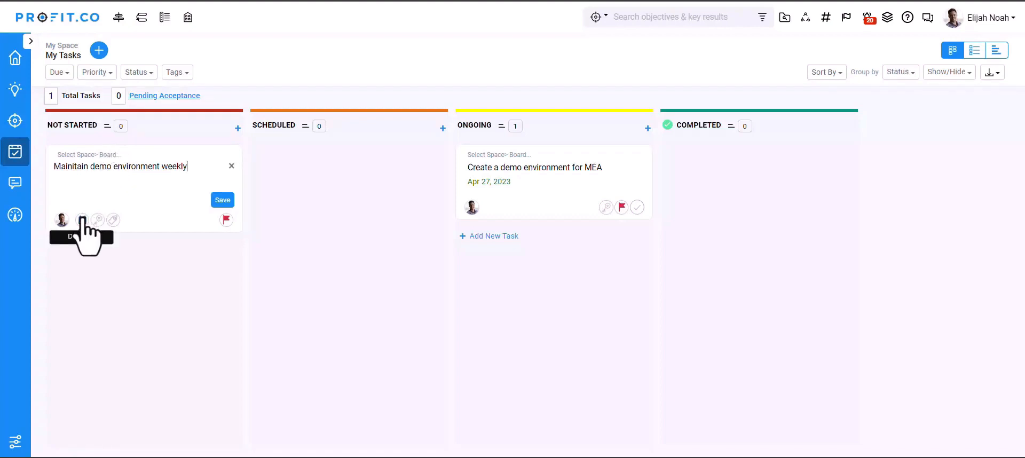
{"action": "left_click", "coordinate": [81, 221]}
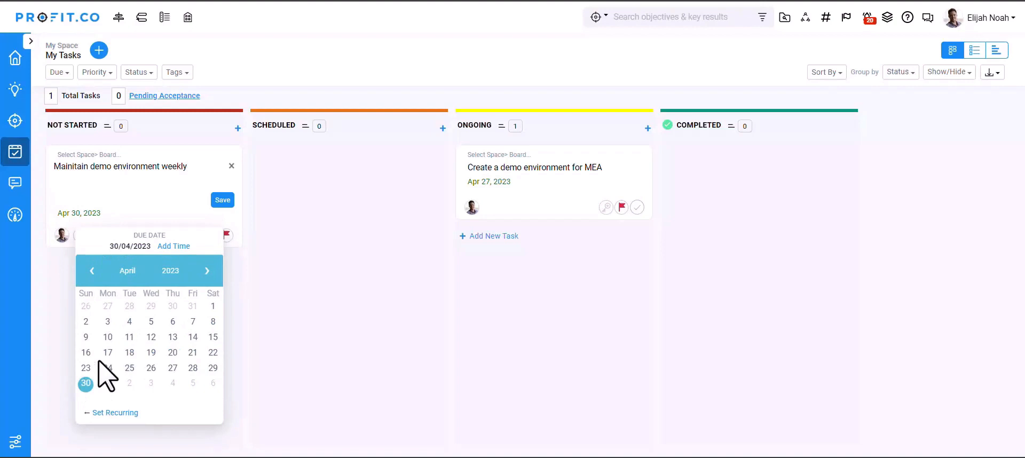
{"action": "mouse_move", "coordinate": [124, 419]}
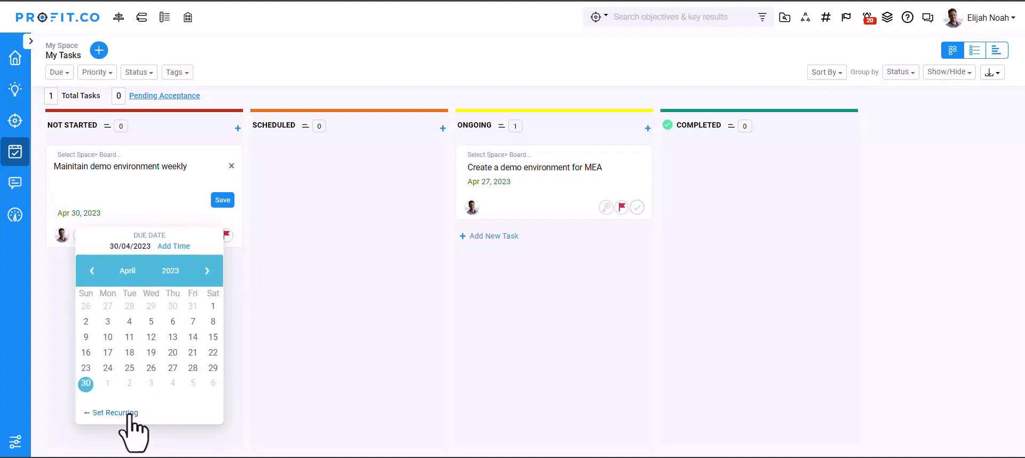
Set the task to recur every 1 week on Wednesday
{"action": "left_click", "coordinate": [114, 413]}
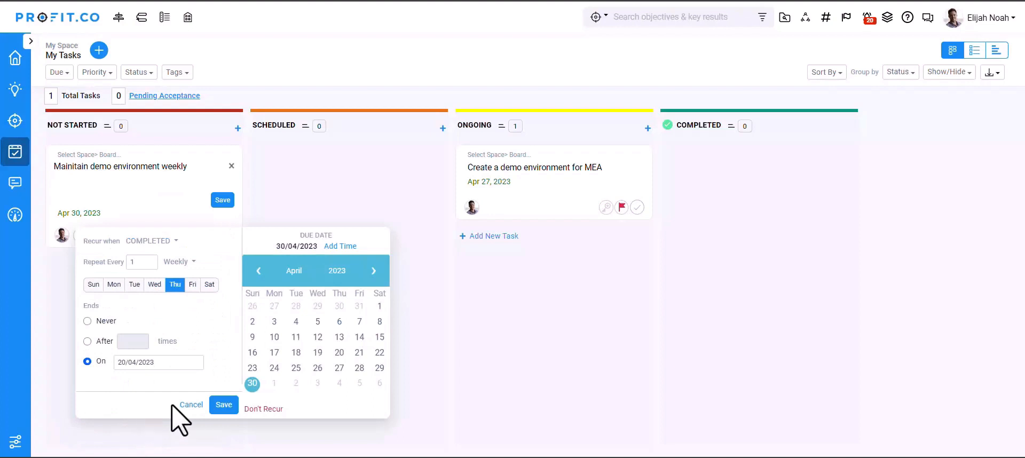
{"action": "mouse_move", "coordinate": [231, 345]}
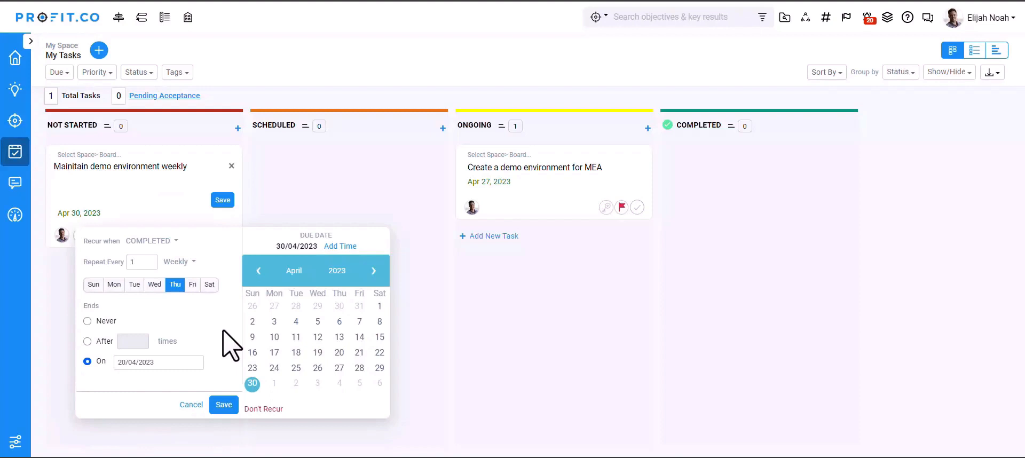
{"action": "mouse_move", "coordinate": [196, 252]}
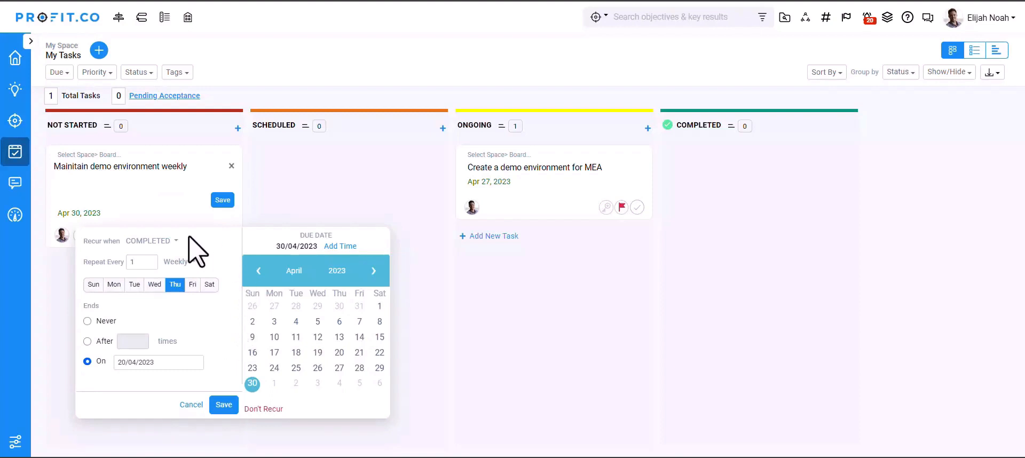
{"action": "mouse_move", "coordinate": [222, 252]}
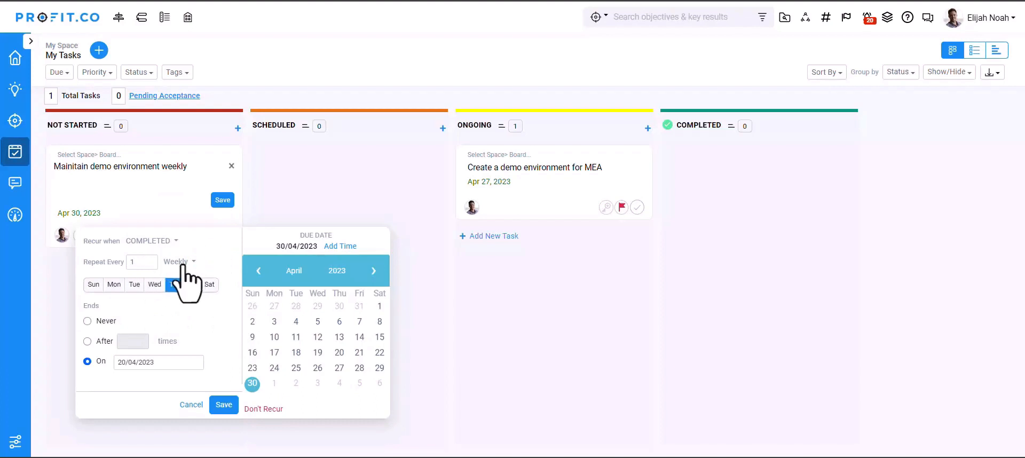
{"action": "left_click", "coordinate": [179, 261]}
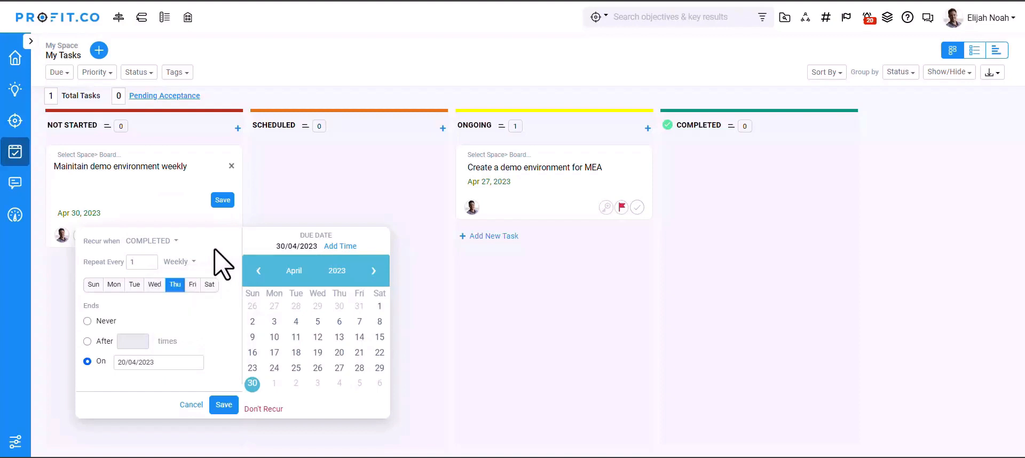
{"action": "left_click", "coordinate": [155, 284]}
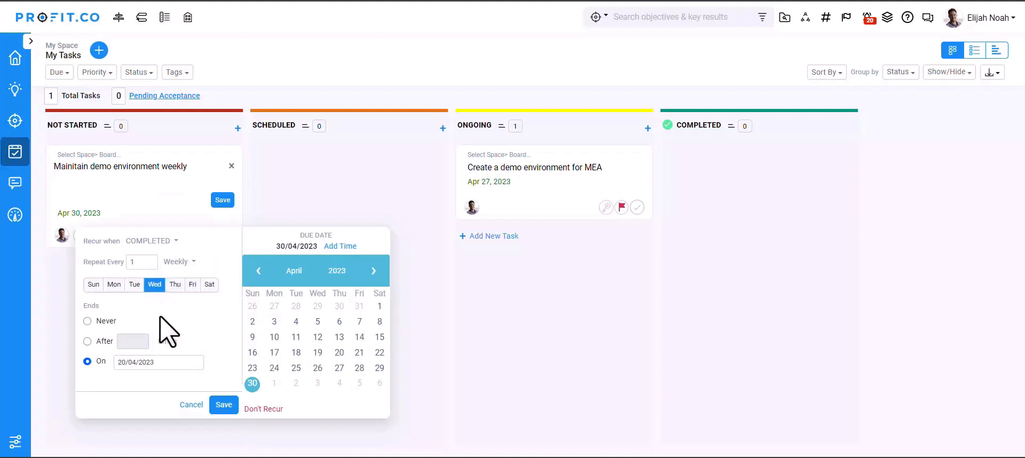
Try the After and On end options, then keep the recurrence ending Never
{"action": "left_click", "coordinate": [87, 320]}
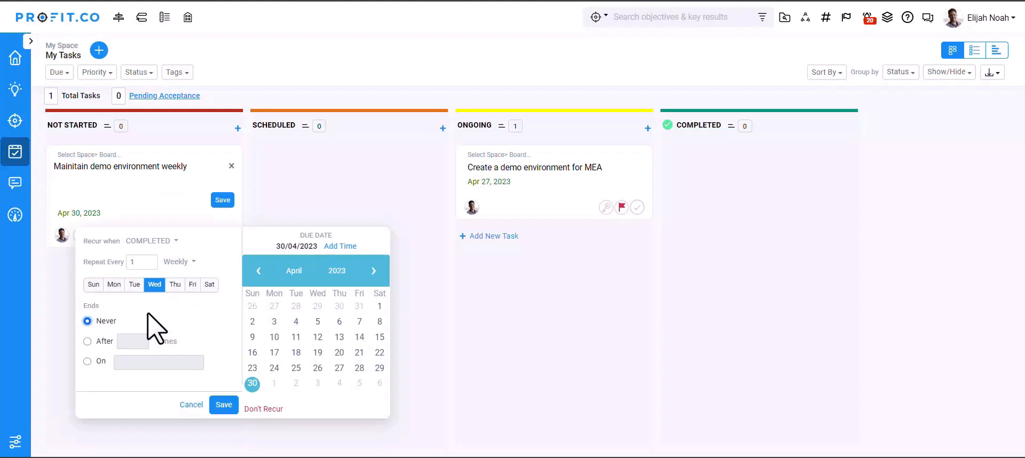
{"action": "left_click", "coordinate": [87, 341]}
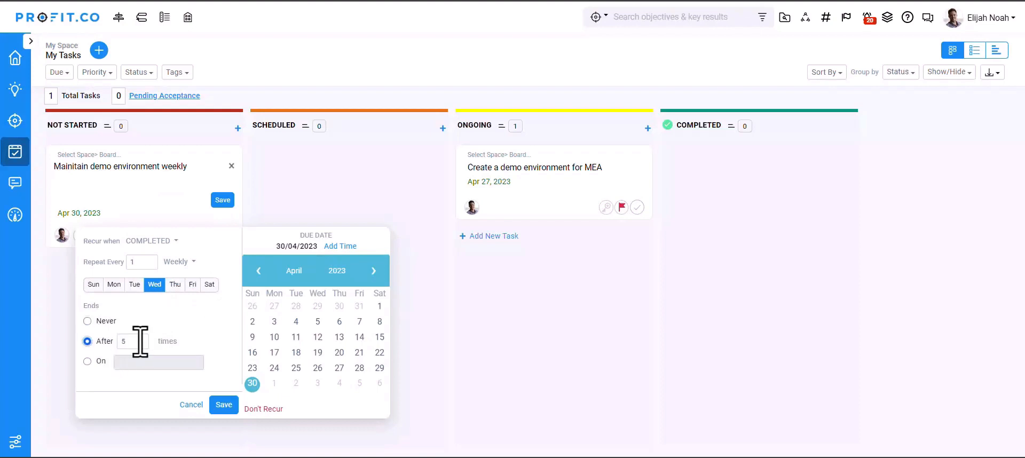
{"action": "left_click", "coordinate": [86, 361]}
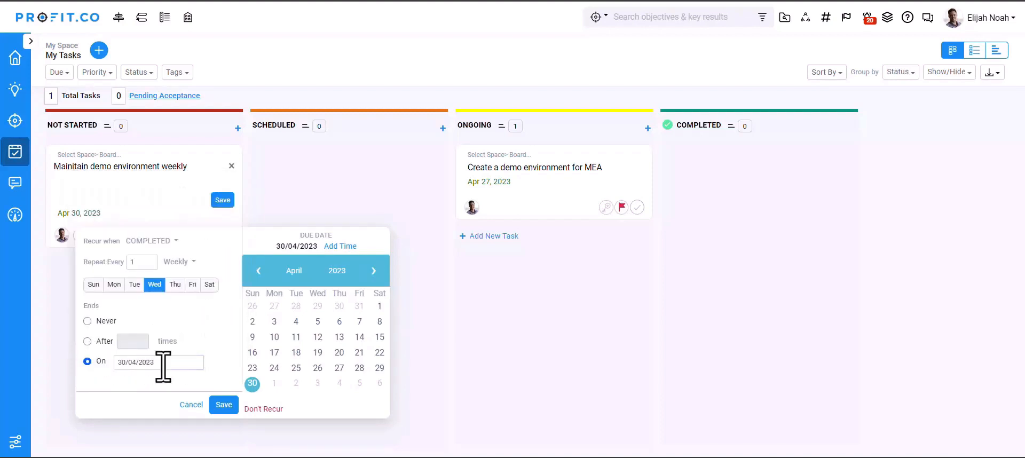
{"action": "left_click", "coordinate": [87, 320]}
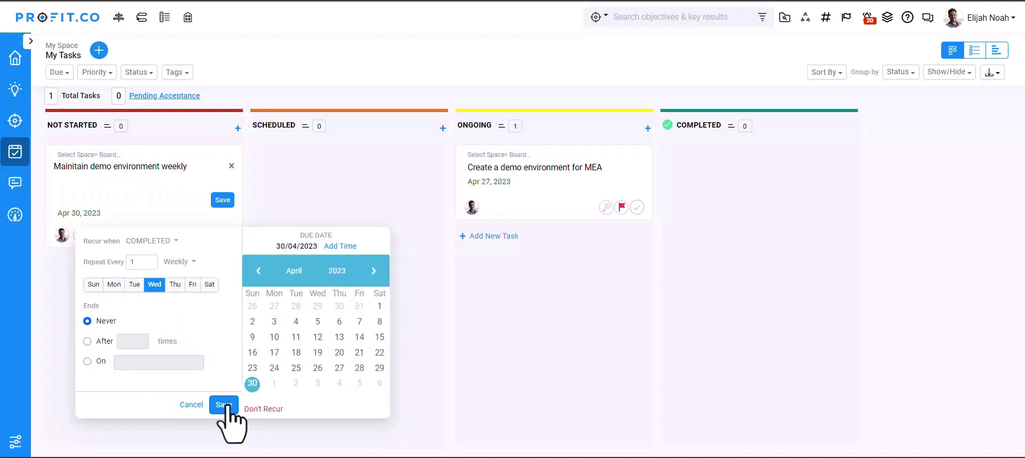
Save the weekly recurrence and the task card so completing it spawns the May 3, 2023 copy
{"action": "left_click", "coordinate": [223, 405]}
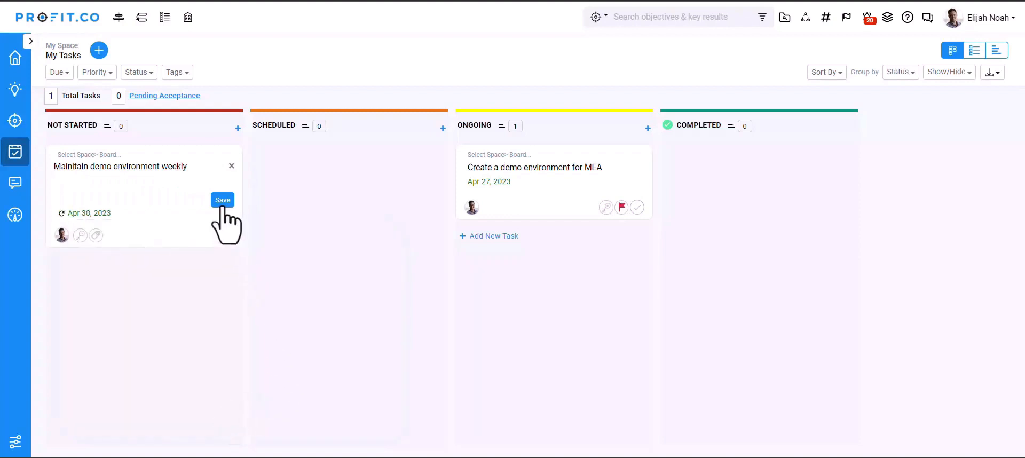
{"action": "left_click", "coordinate": [223, 200]}
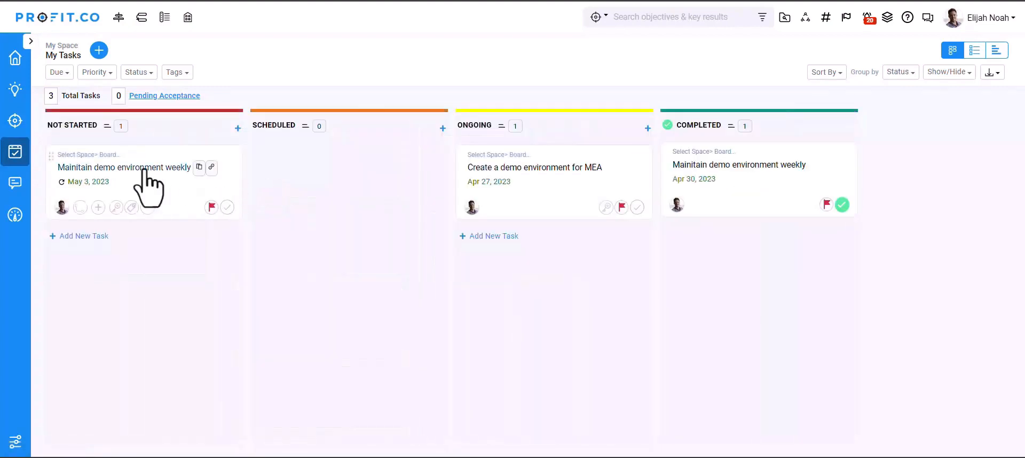
{"action": "mouse_move", "coordinate": [772, 196]}
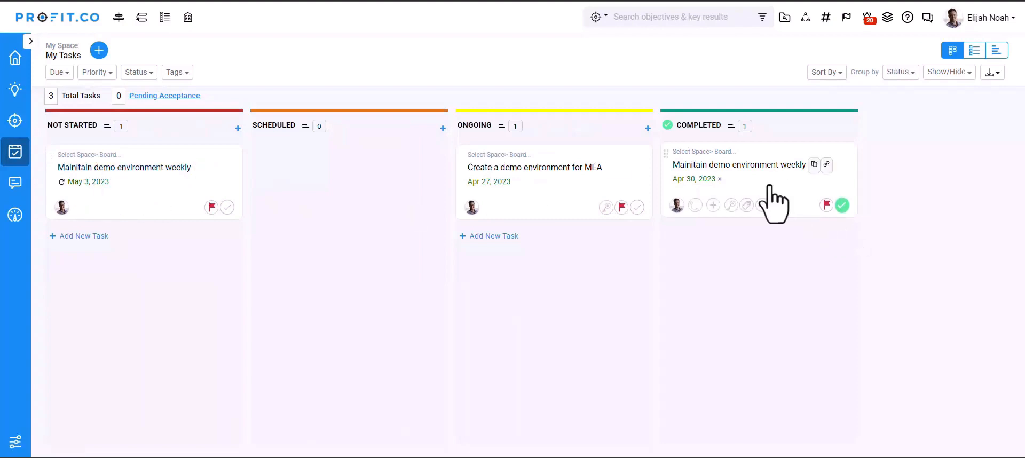